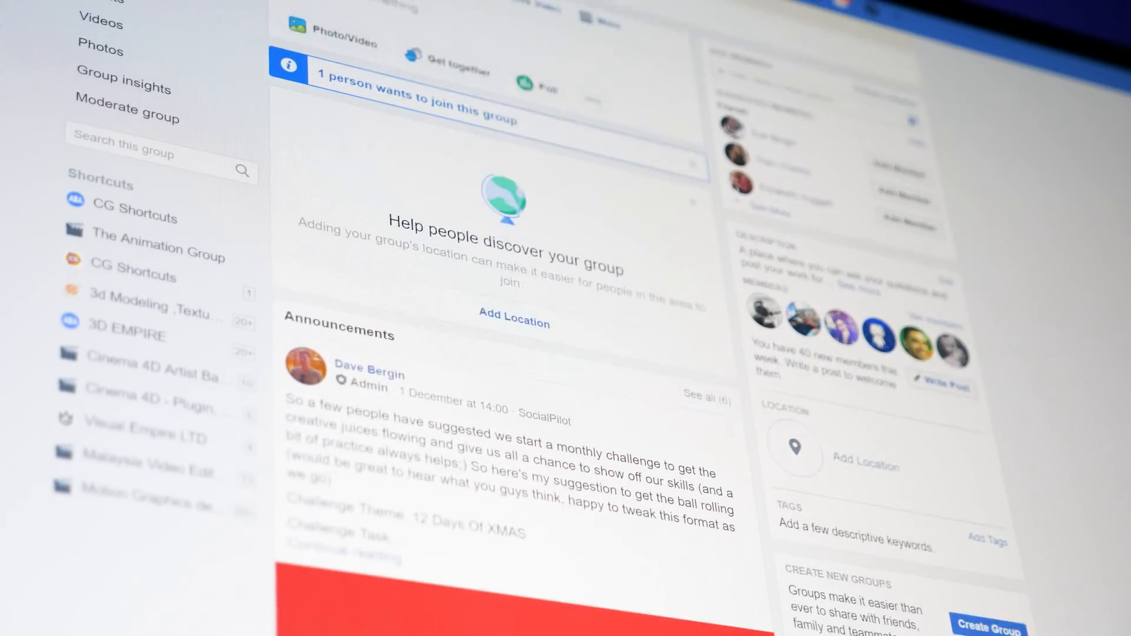
scroll("down", 3)
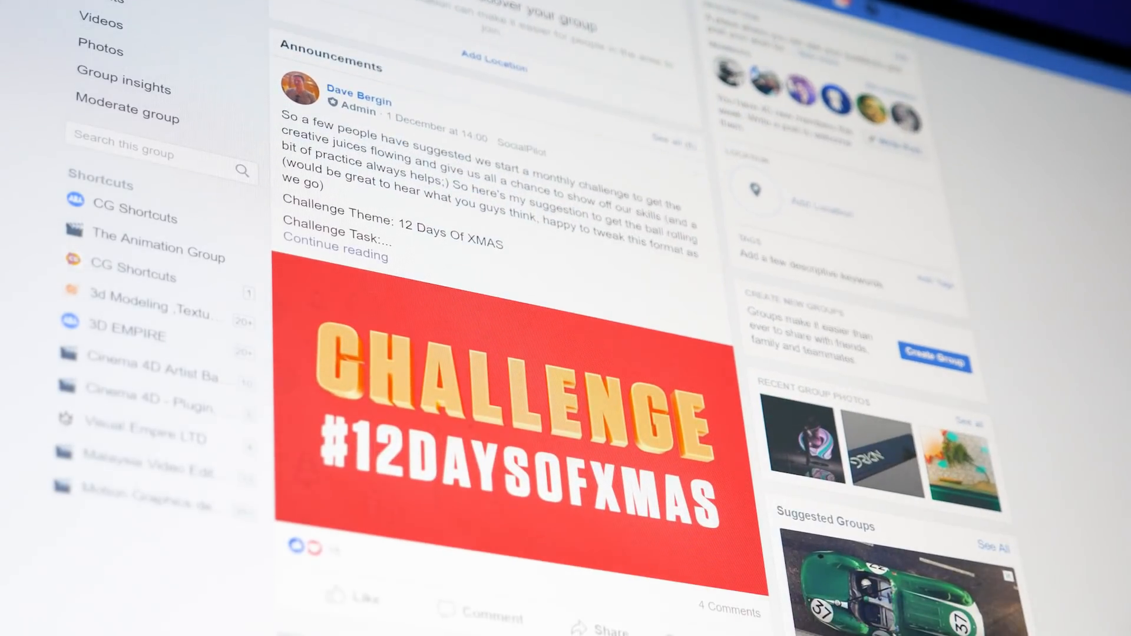
scroll("down", 3)
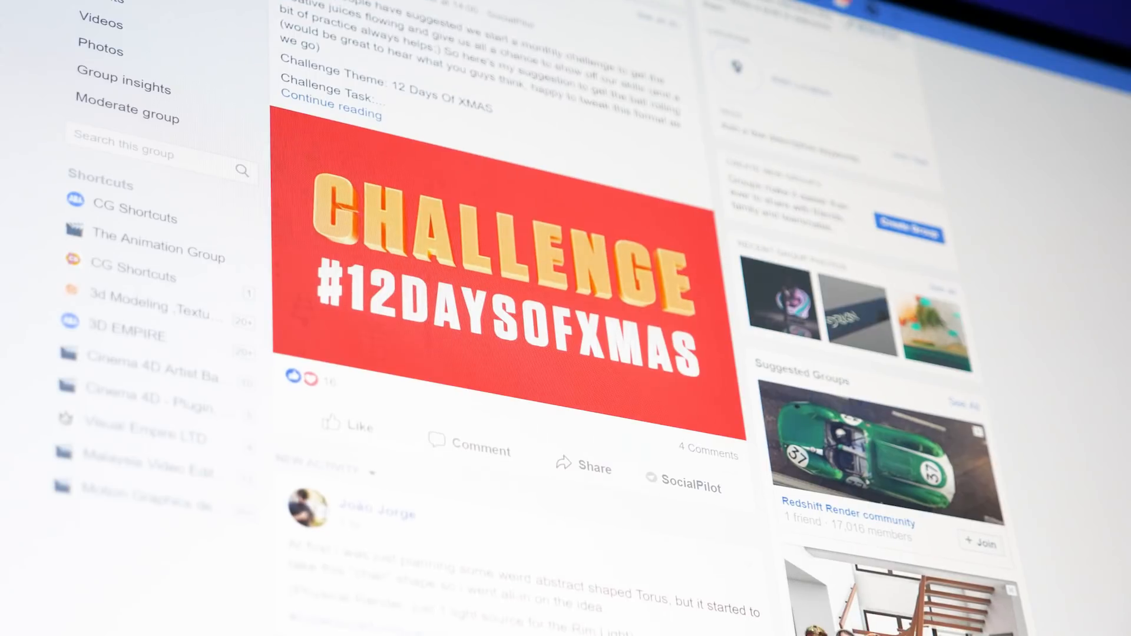